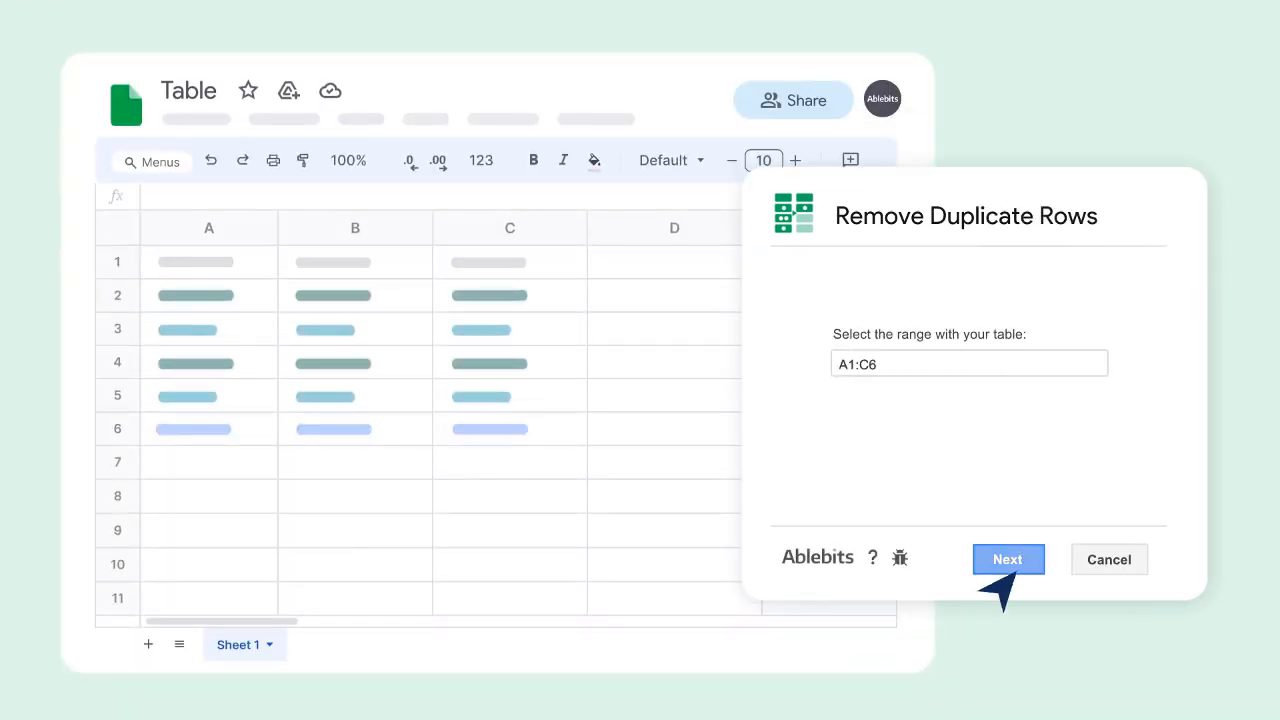
Find unique rows in A1:C6, then save an autostart schedule for 9, 10 and 11 AM
{"action": "left_click", "coordinate": [1007, 559]}
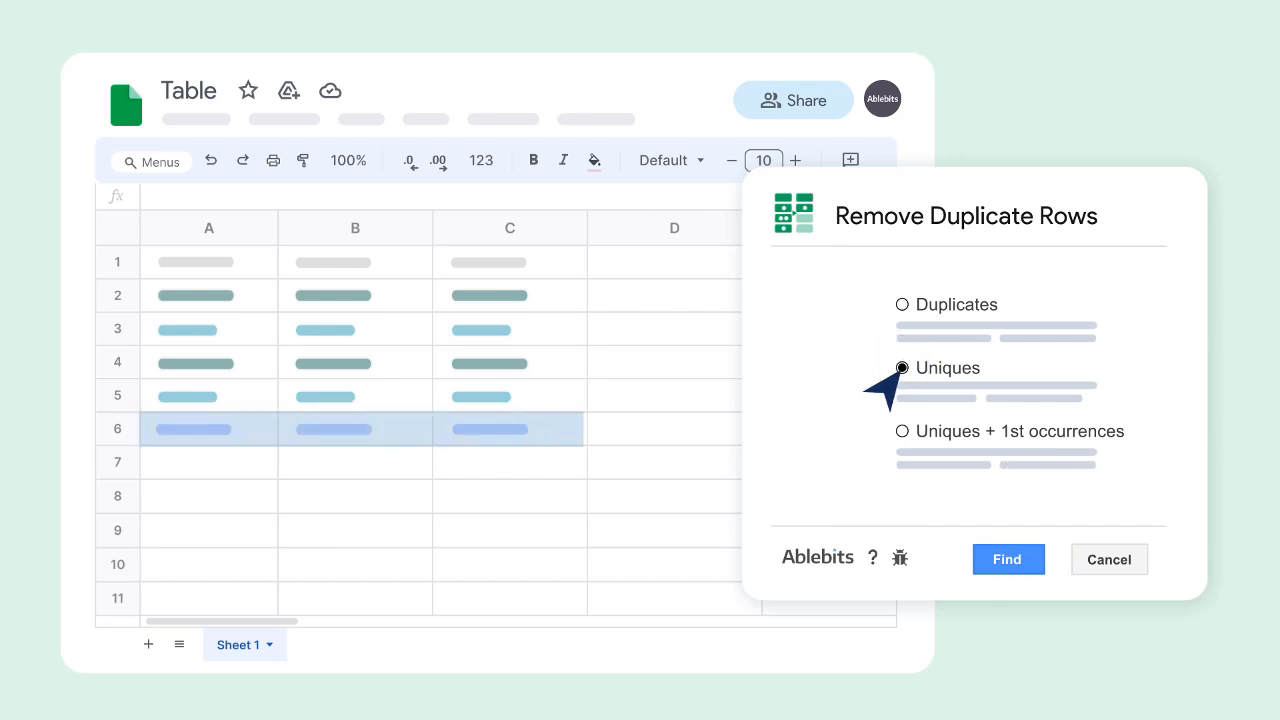
{"action": "left_click", "coordinate": [902, 431]}
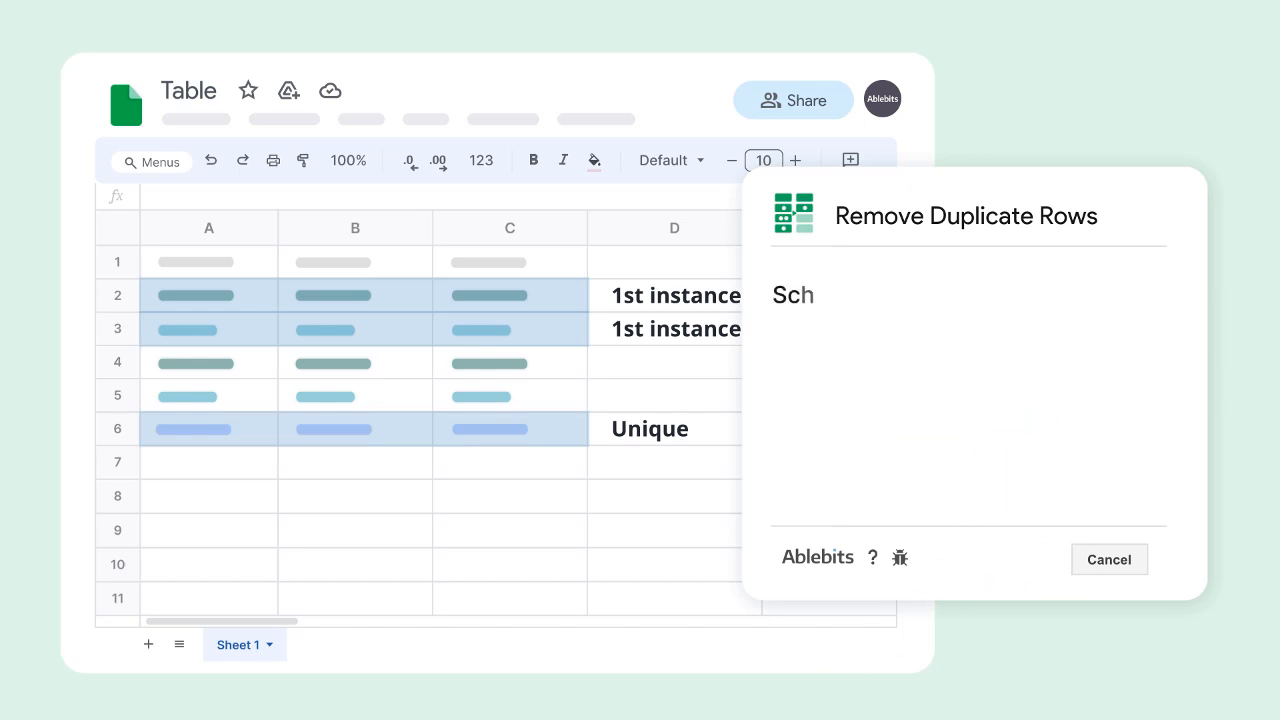
{"action": "left_click", "coordinate": [813, 348]}
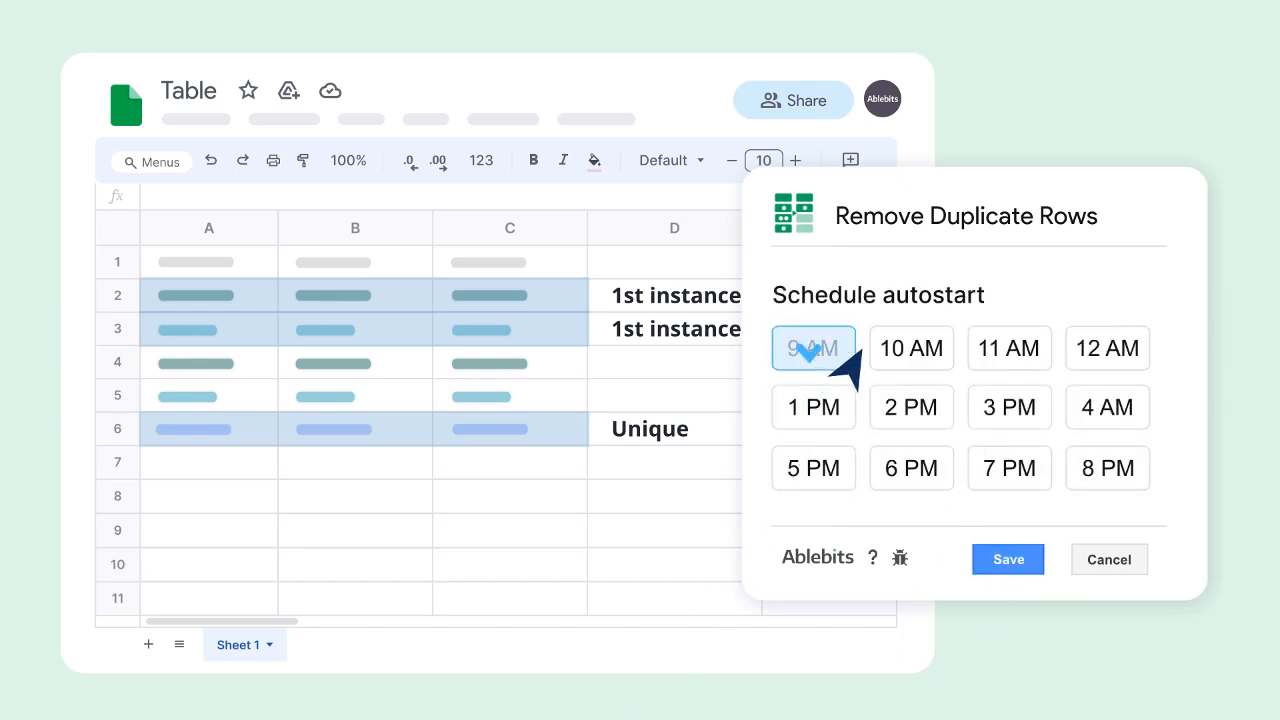
{"action": "left_click", "coordinate": [1009, 348]}
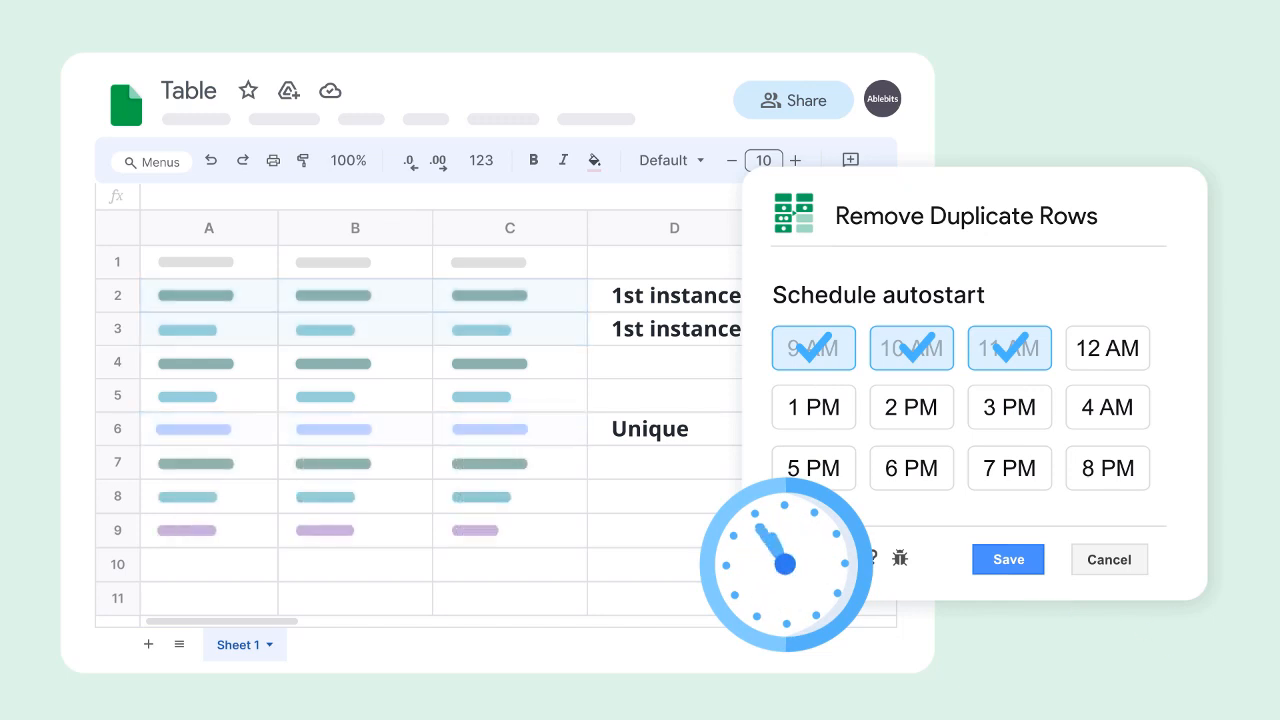
{"action": "left_click", "coordinate": [1007, 559]}
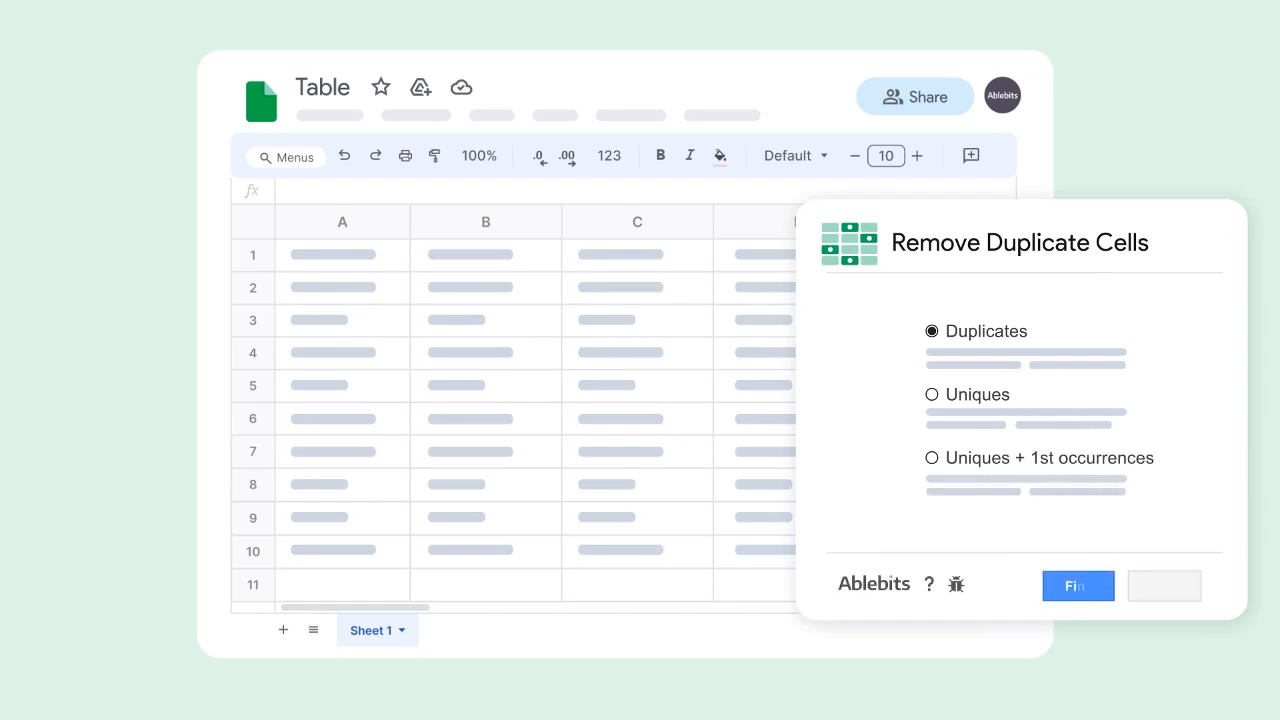
Run the Remove Duplicate Cells search for duplicates across the ten-row table
{"action": "left_click", "coordinate": [1077, 585]}
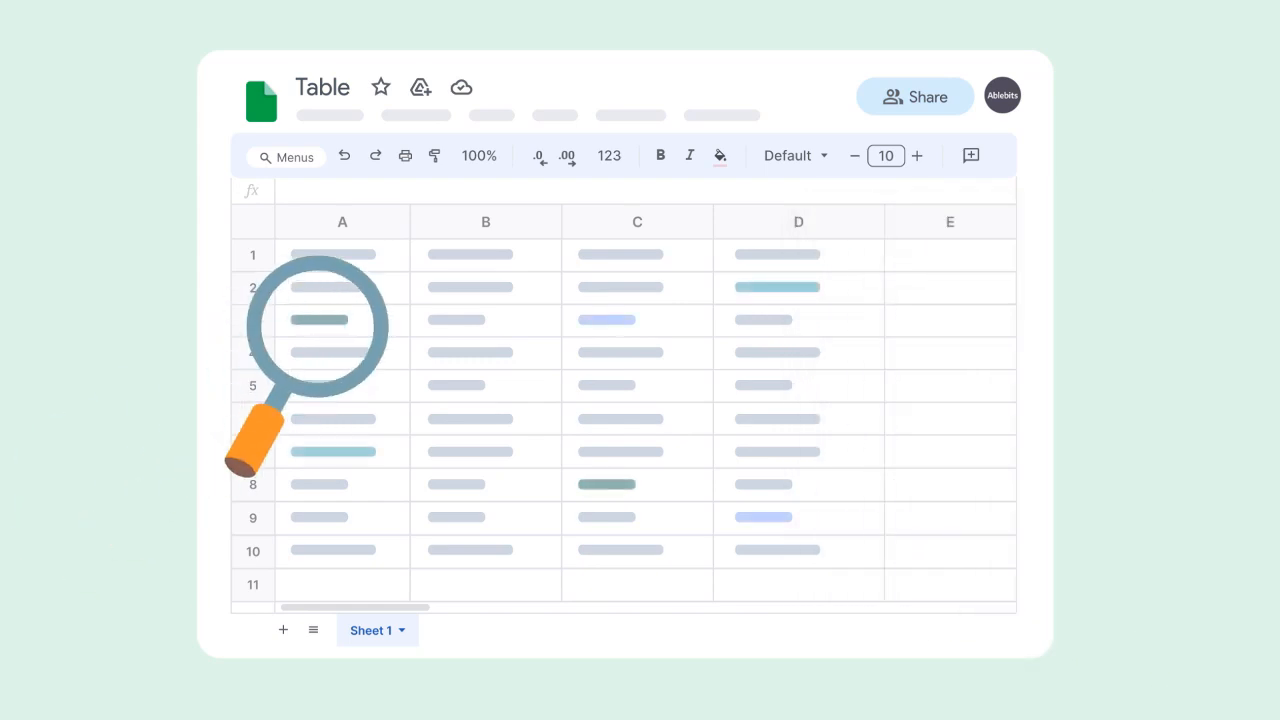